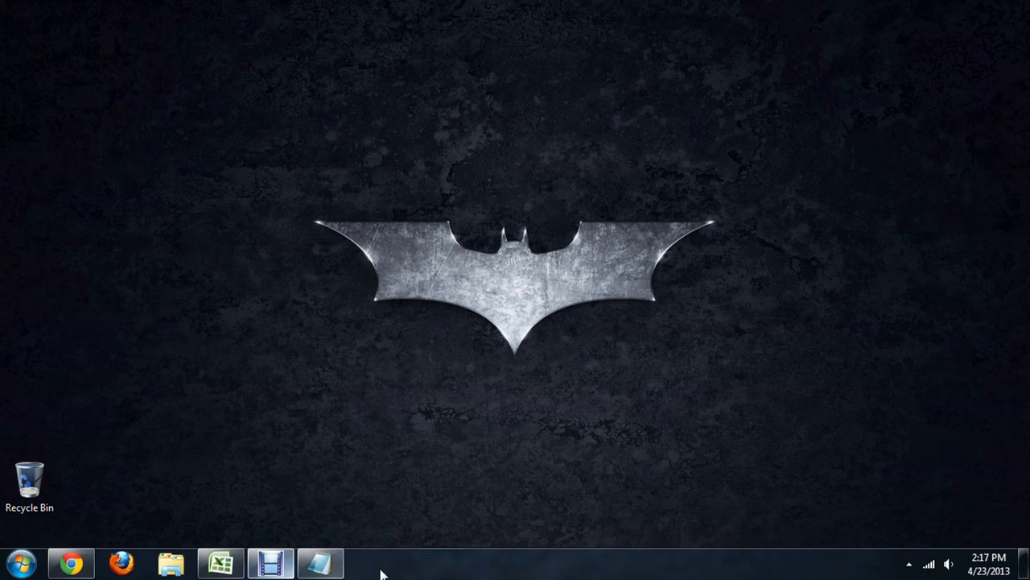
mouse_move(294, 513)
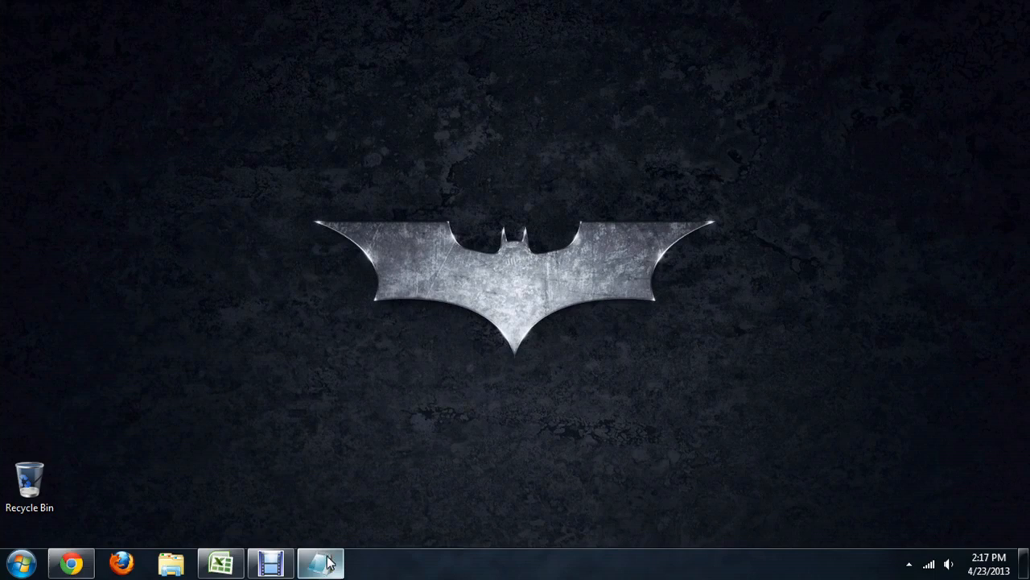
Bring the Chrome project list window forward, restore it down, then maximize it again
click(321, 562)
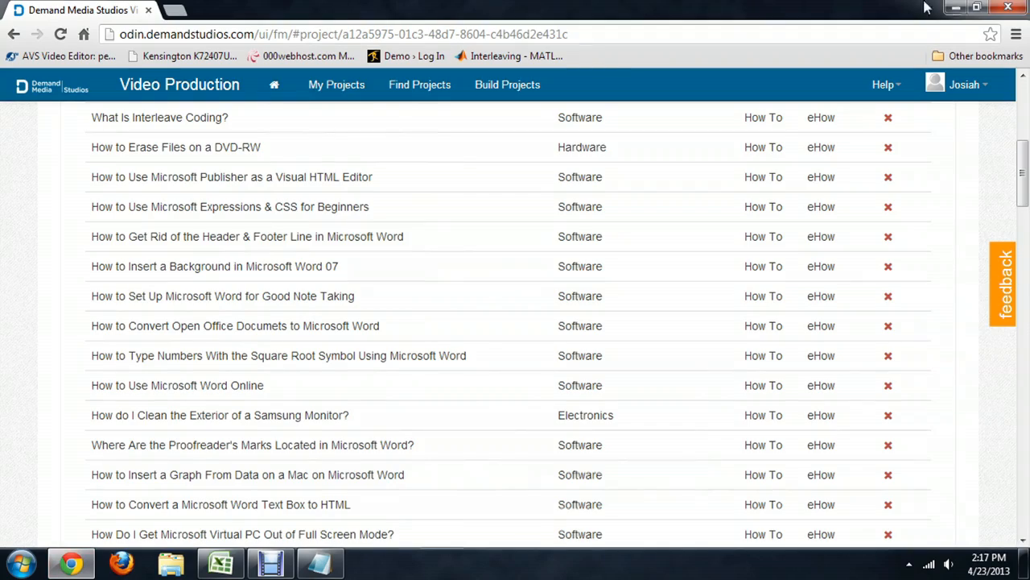
click(977, 7)
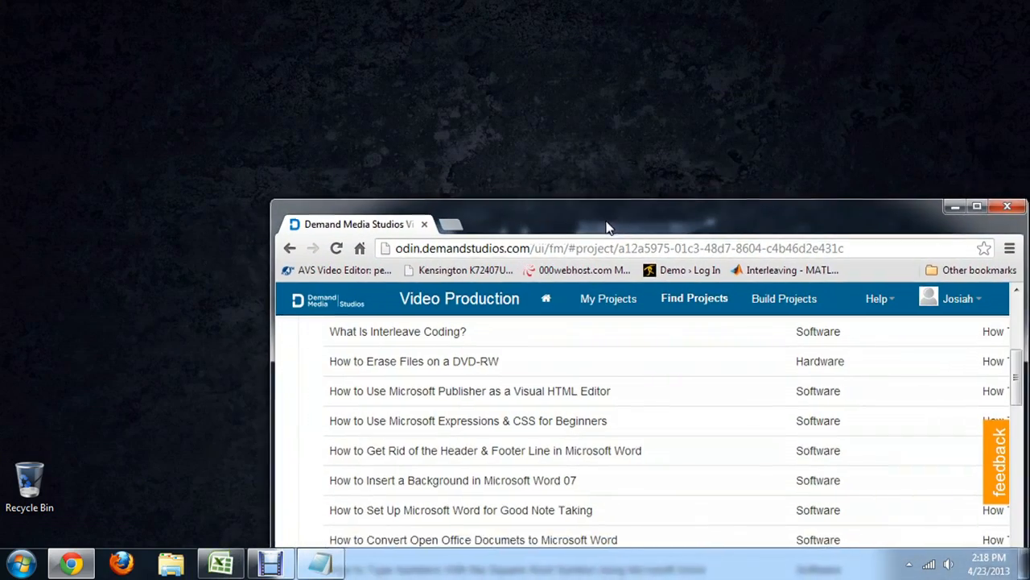
click(976, 206)
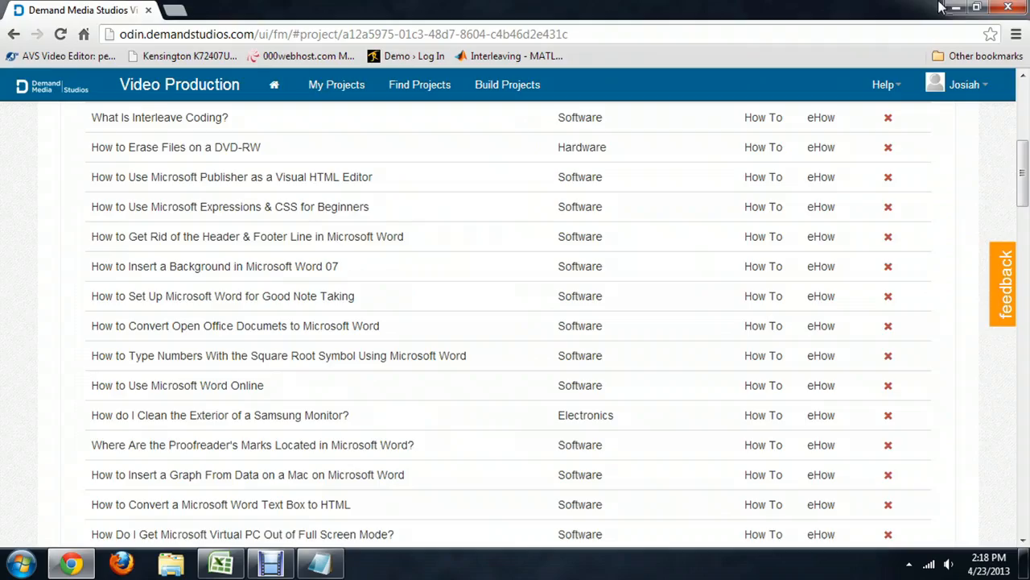
Open the ATI Radeon HD 5700 monitor properties from the desktop's Screen resolution Advanced settings
right_click(504, 258)
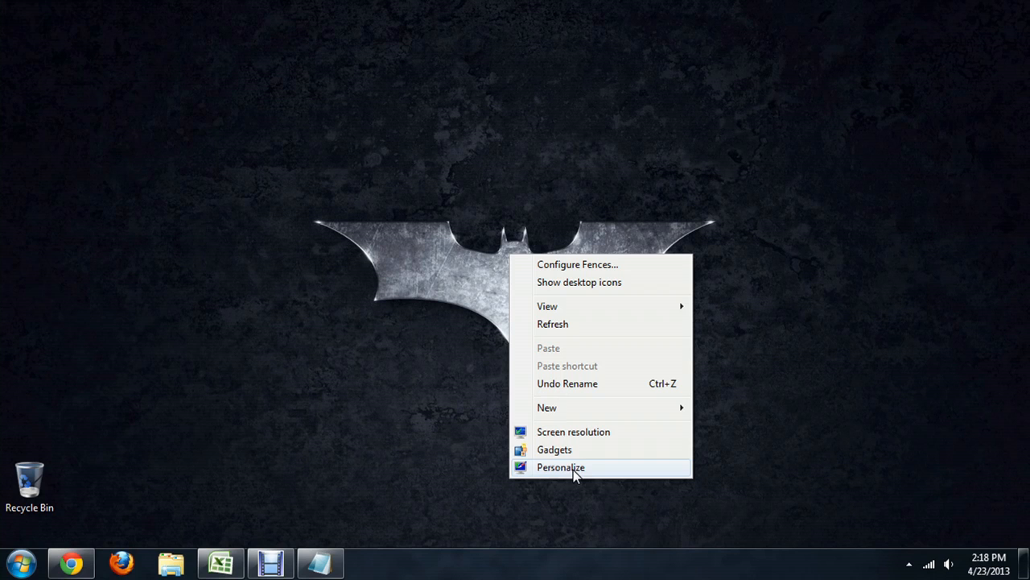
click(574, 431)
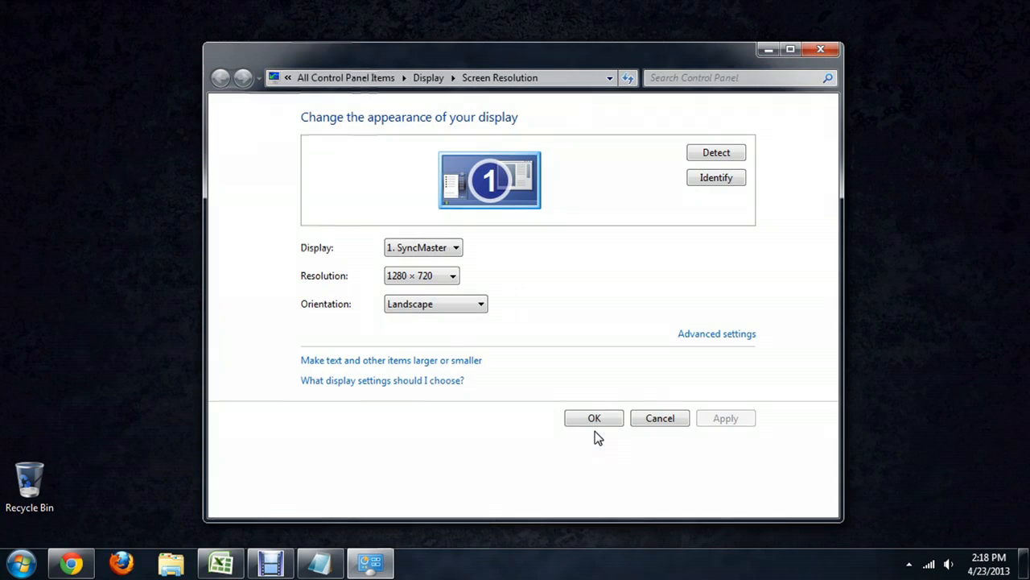
mouse_move(717, 333)
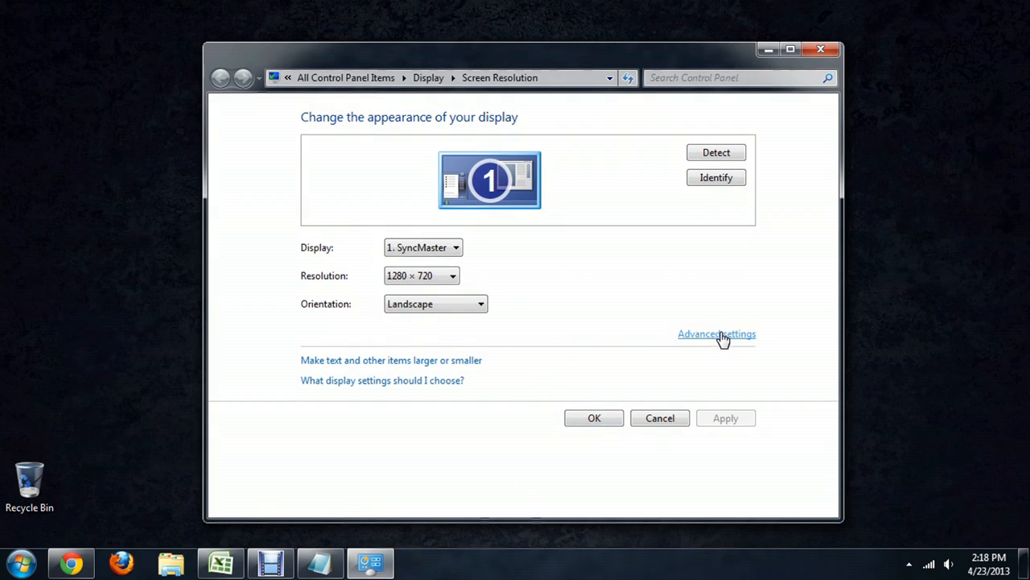
click(717, 334)
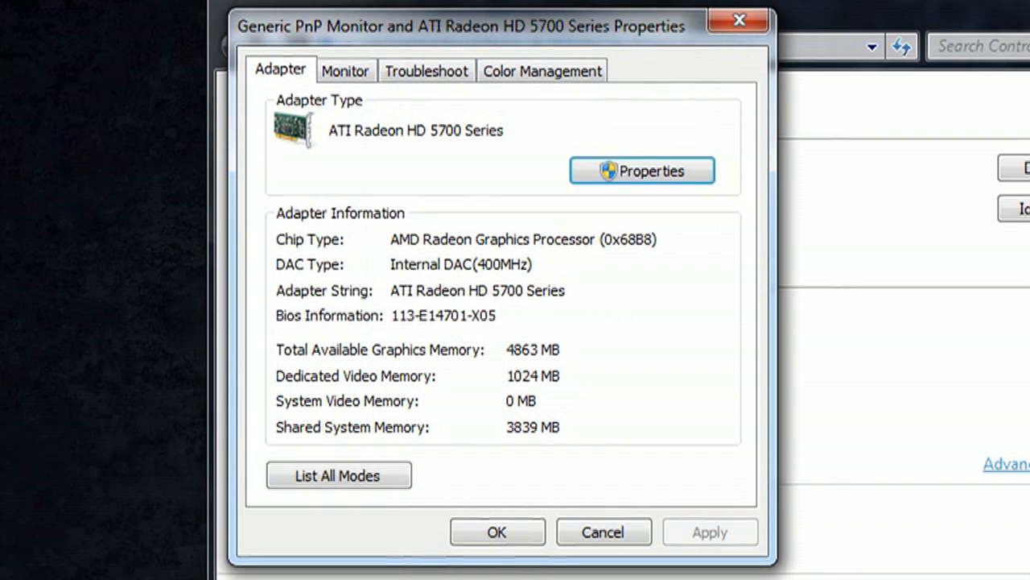
mouse_move(345, 71)
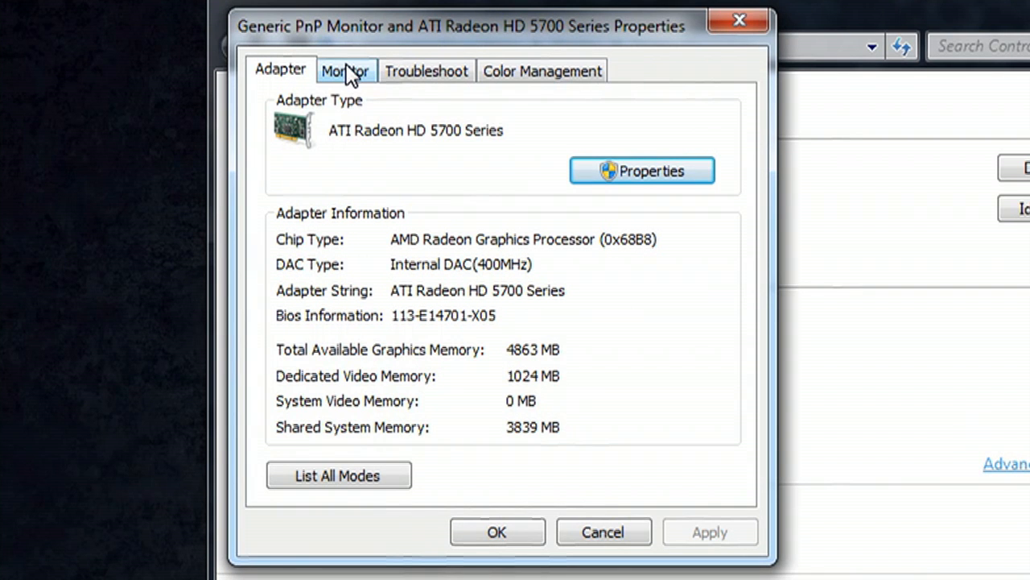
click(346, 71)
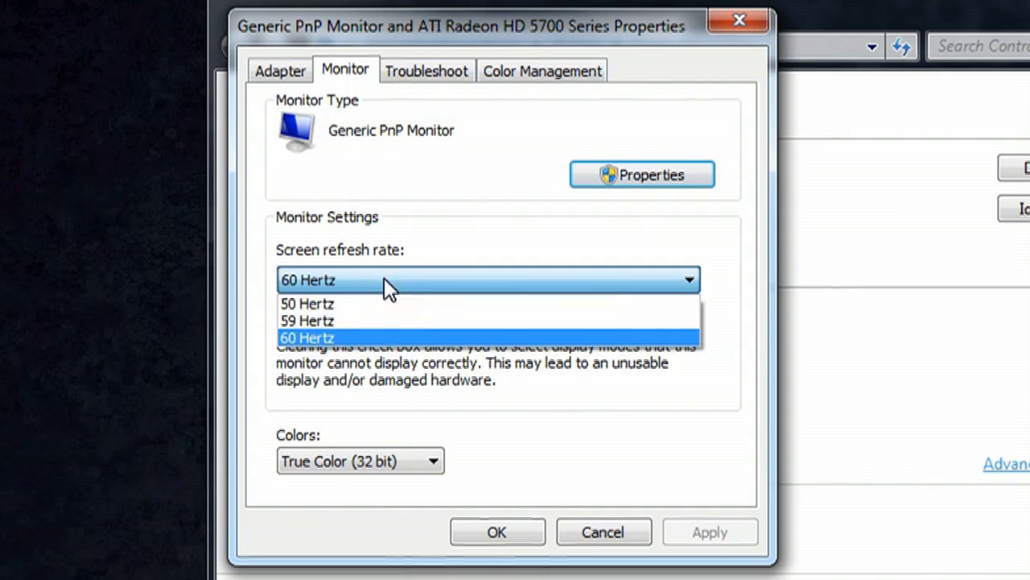
Keep the screen refresh rate at 60 Hertz on the Monitor tab
click(306, 337)
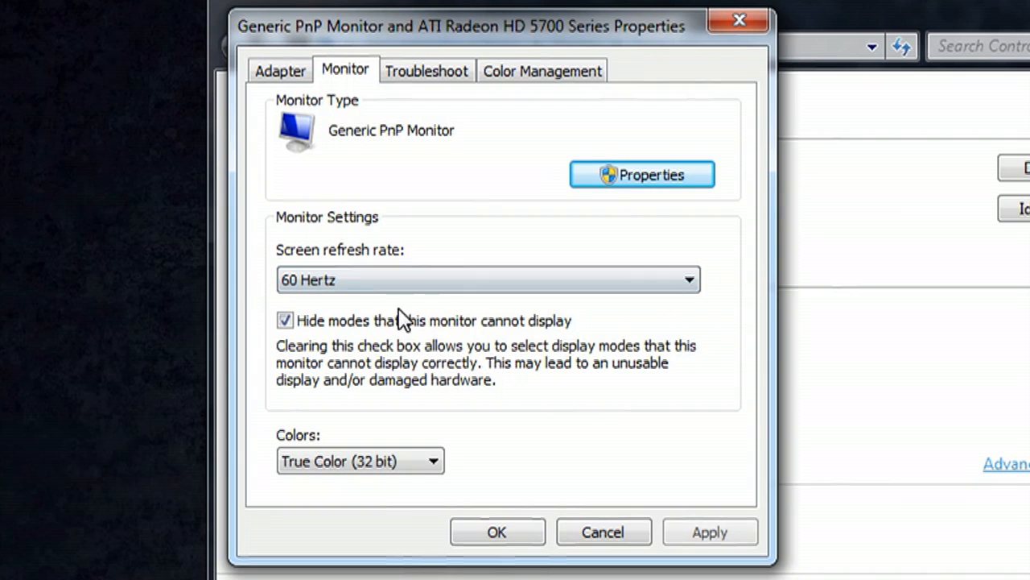